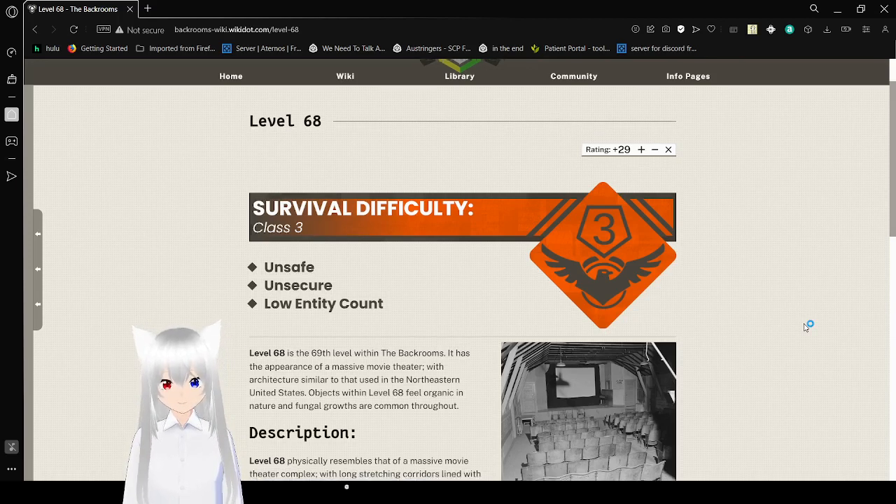
scroll(down, 3)
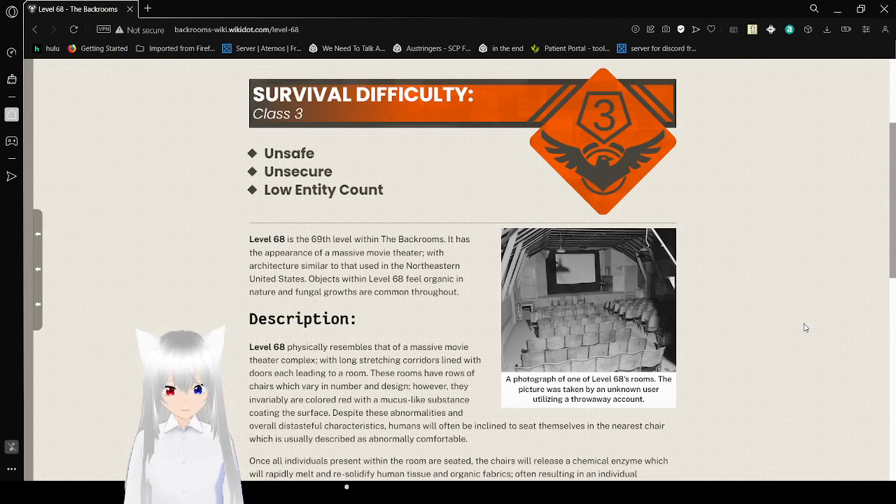
scroll(down, 3)
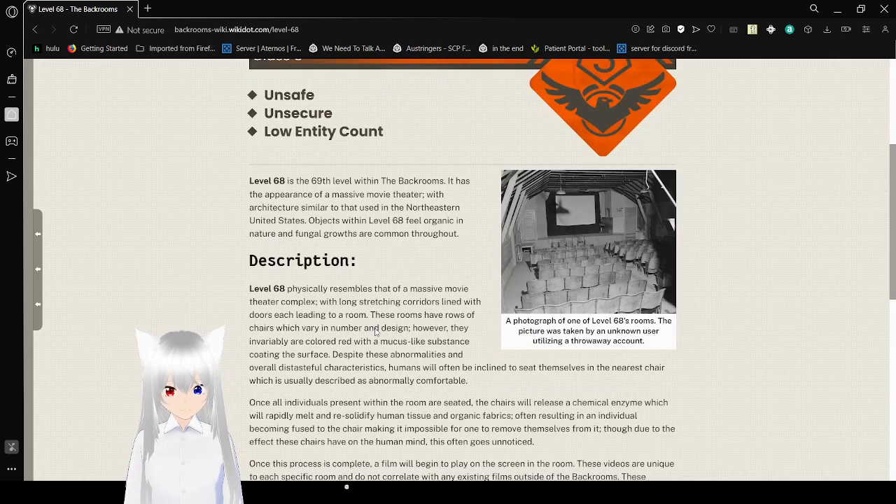
scroll(down, 3)
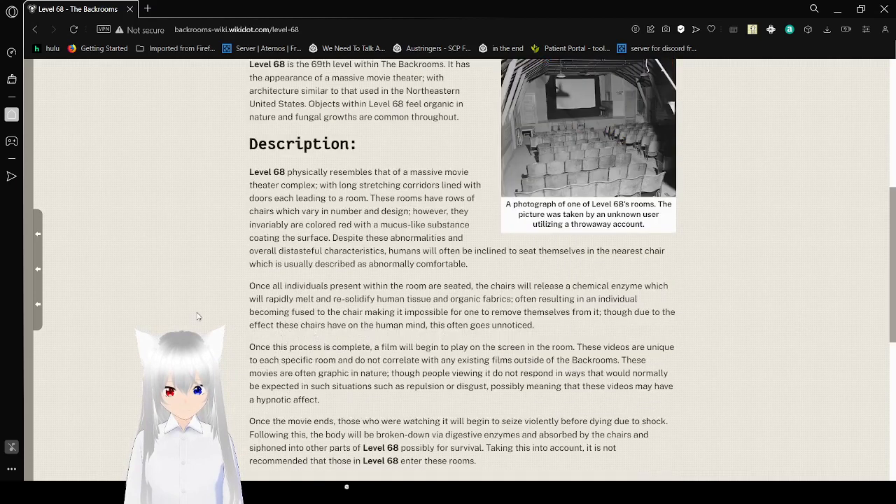
scroll(down, 3)
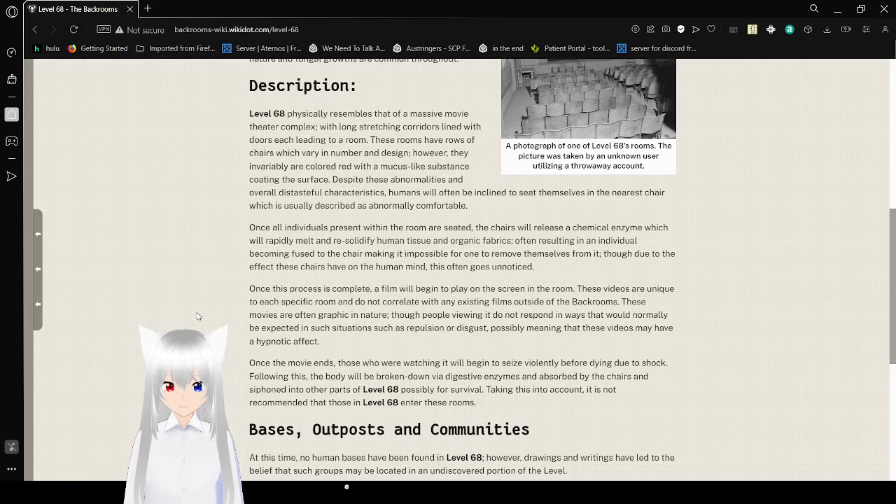
scroll(down, 3)
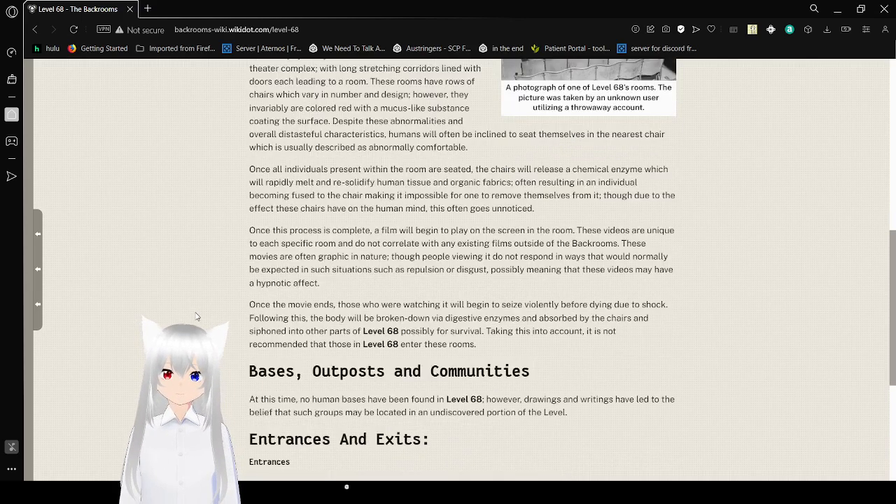
scroll(down, 3)
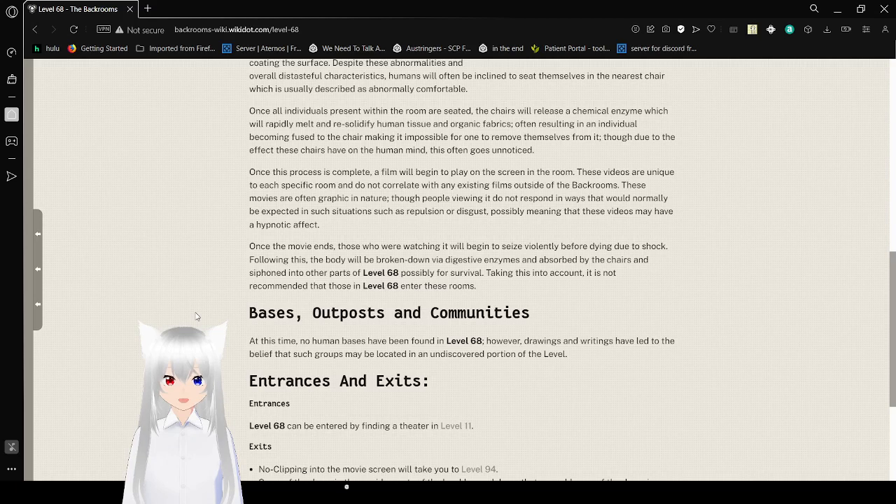
mouse_move(331, 298)
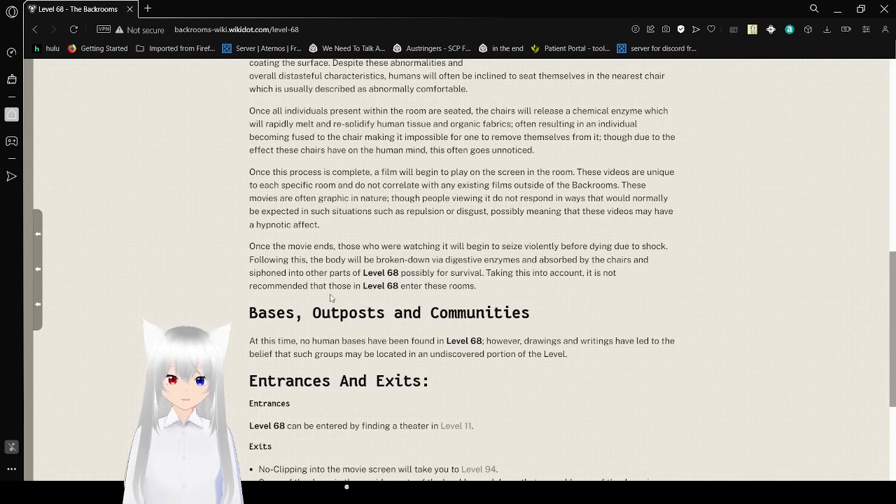
mouse_move(852, 363)
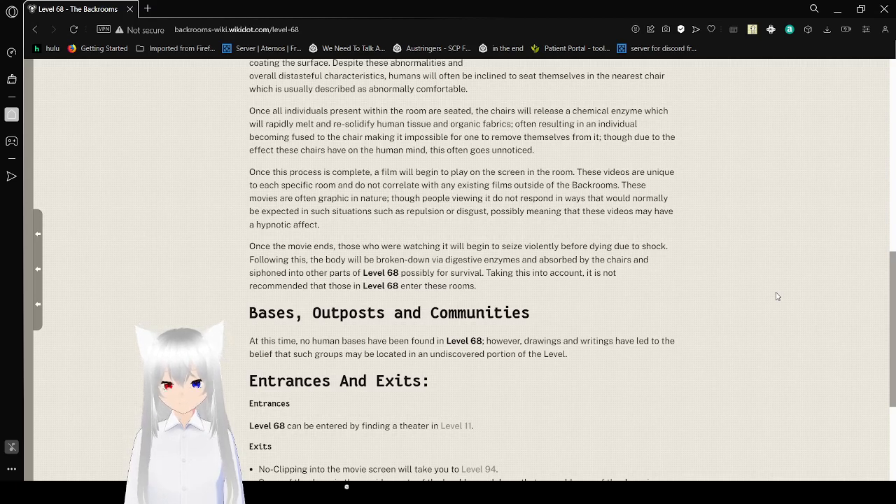
scroll(down, 3)
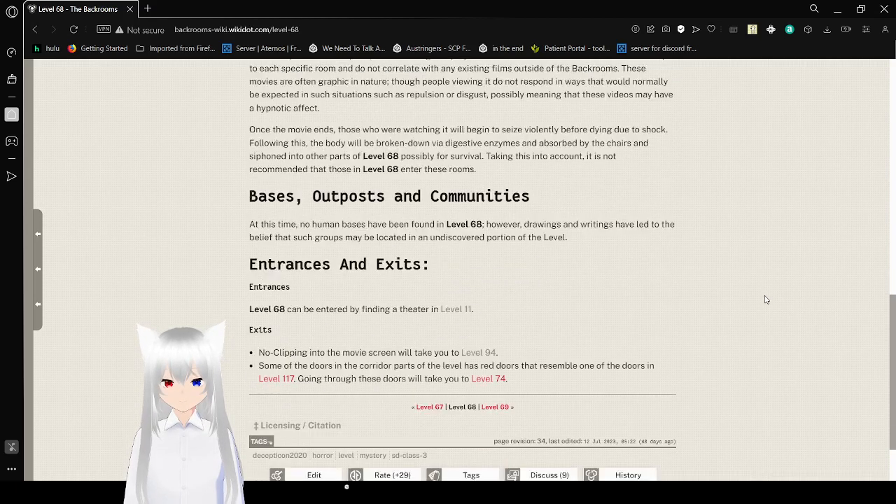